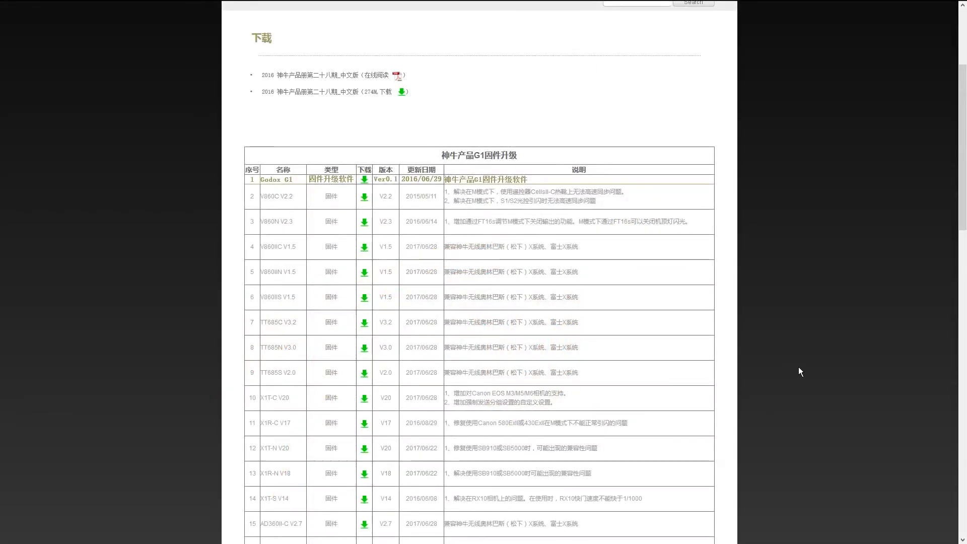
# Scroll the Godox download page down to the G2 firmware upgrade table.
pyautogui.scroll(-3)
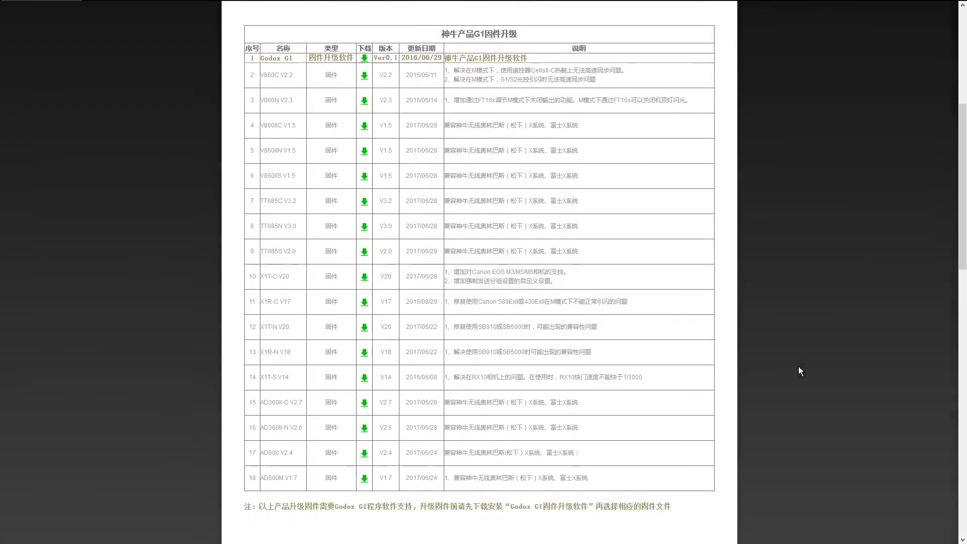
pyautogui.scroll(-3)
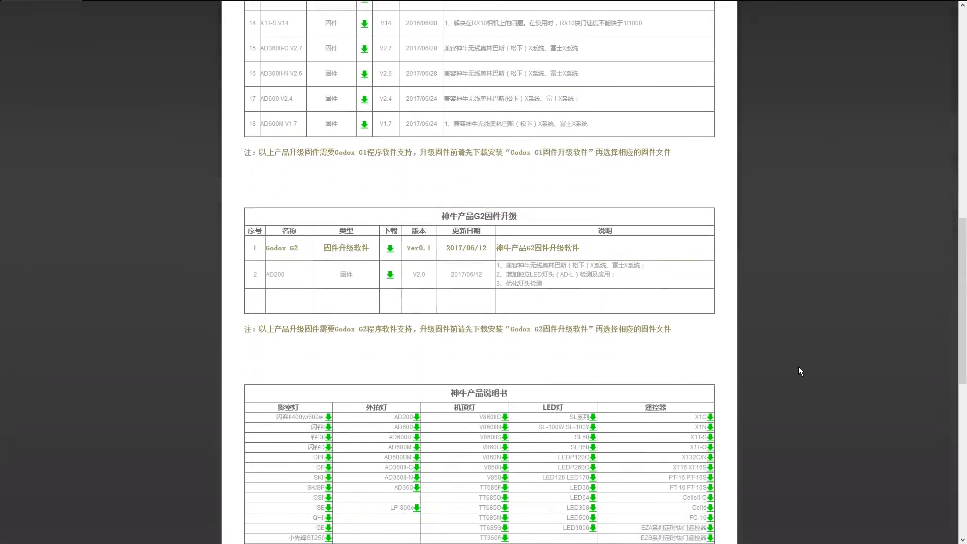
pyautogui.scroll(-3)
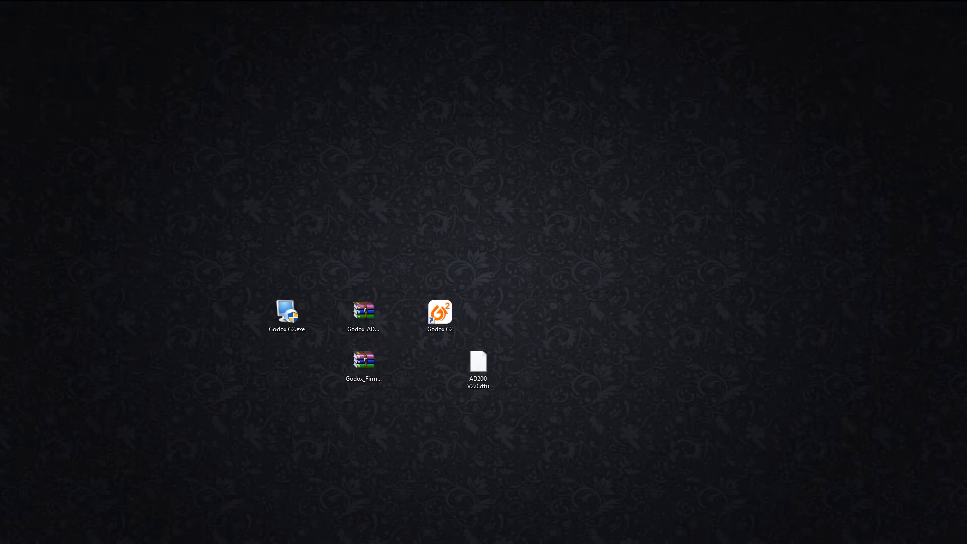
pyautogui.doubleClick(363, 311)
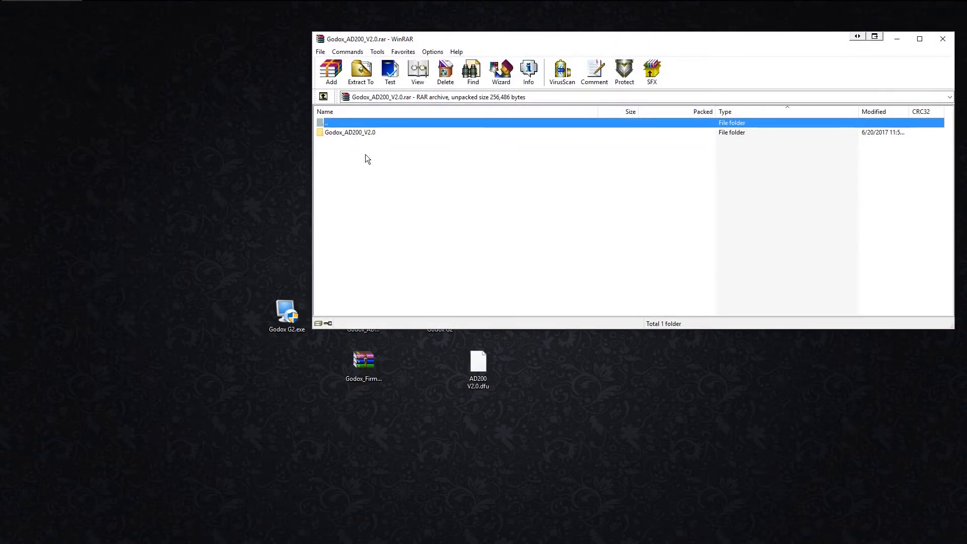
pyautogui.click(350, 132)
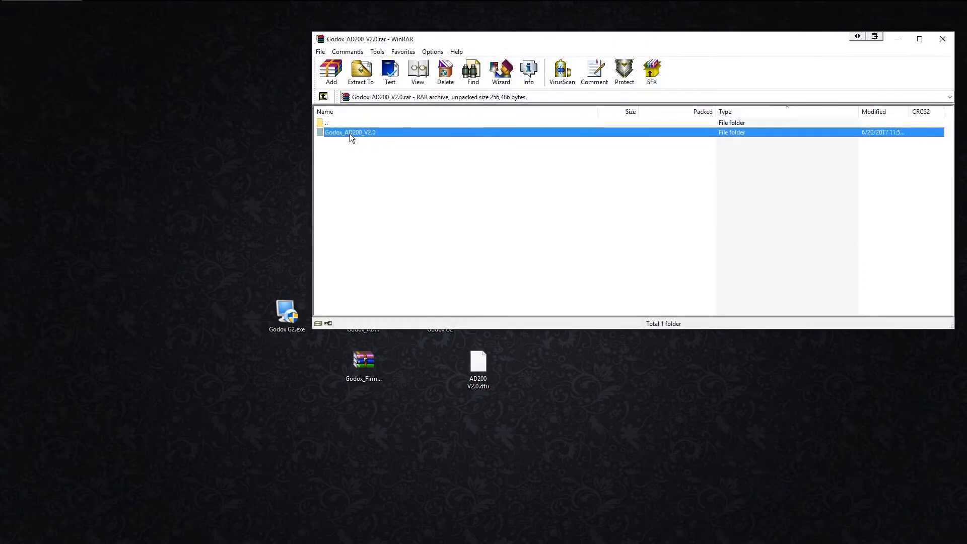
pyautogui.doubleClick(350, 132)
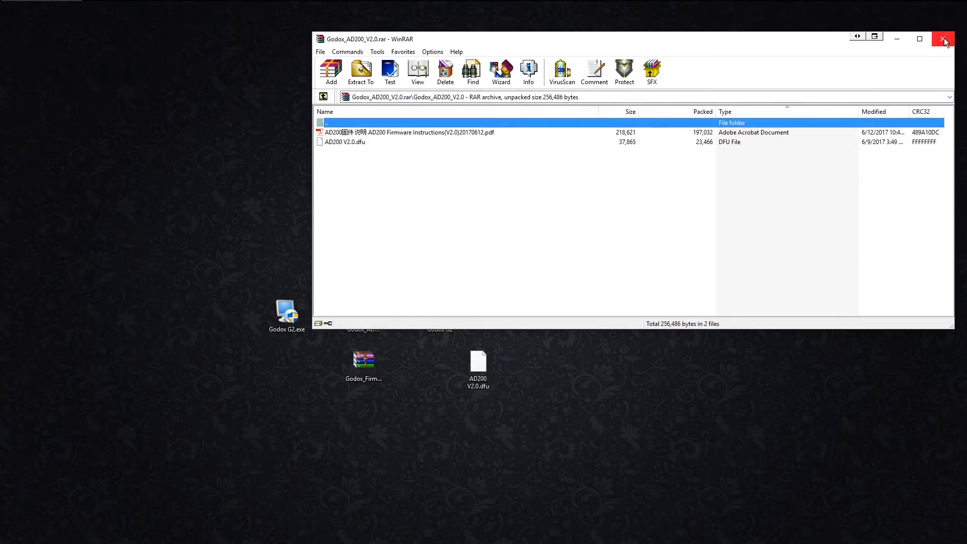
pyautogui.click(942, 39)
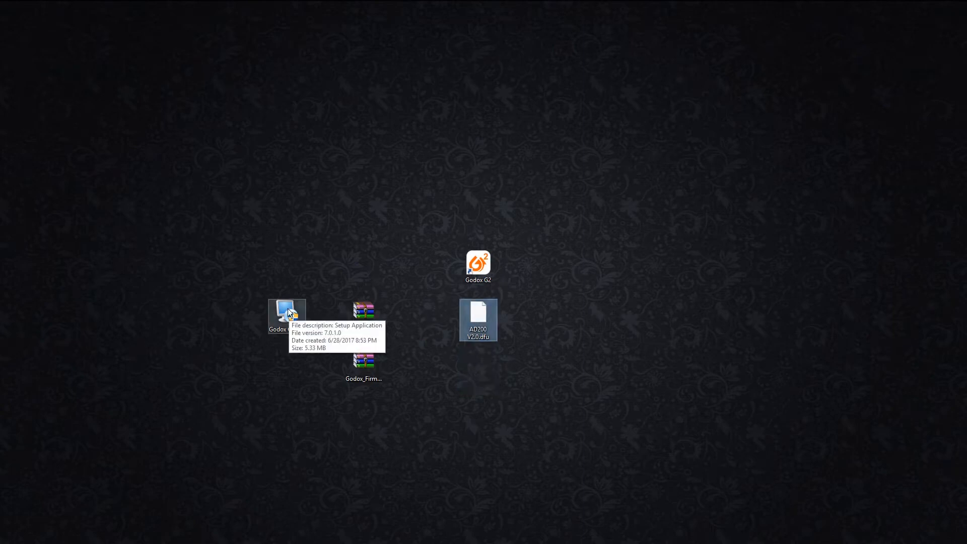
# Install Godox G2 Ver0.1 from Godox G2.exe, accepting the license and keeping default folders and shortcuts.
pyautogui.doubleClick(286, 312)
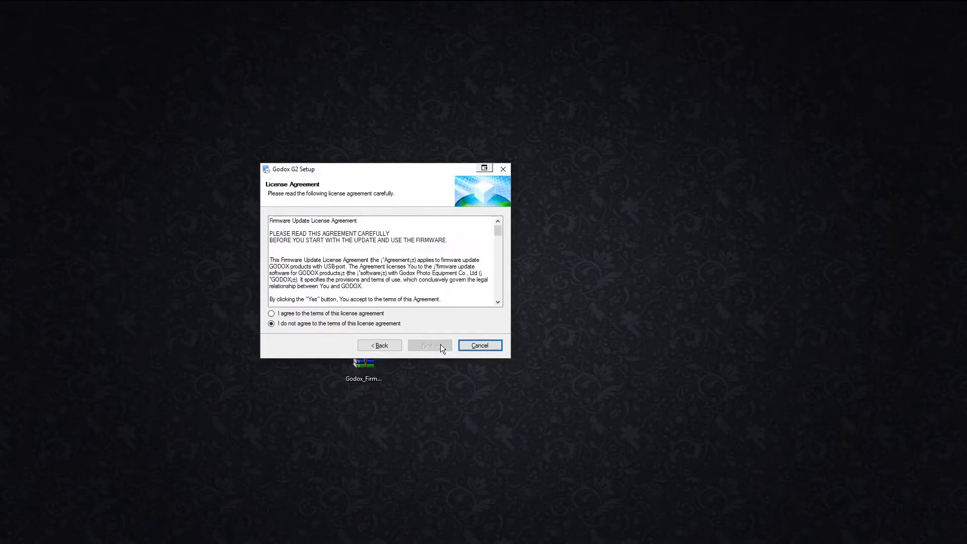
pyautogui.click(271, 313)
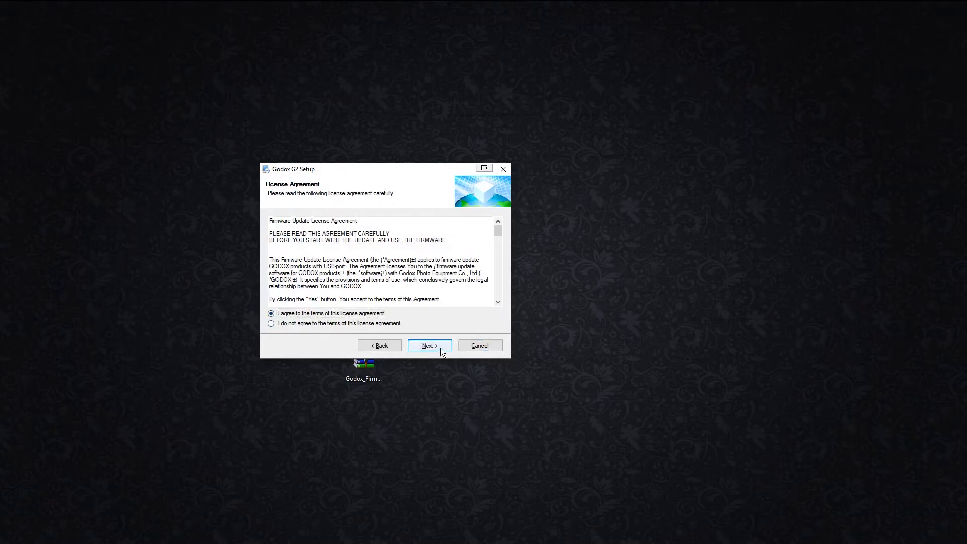
pyautogui.click(429, 344)
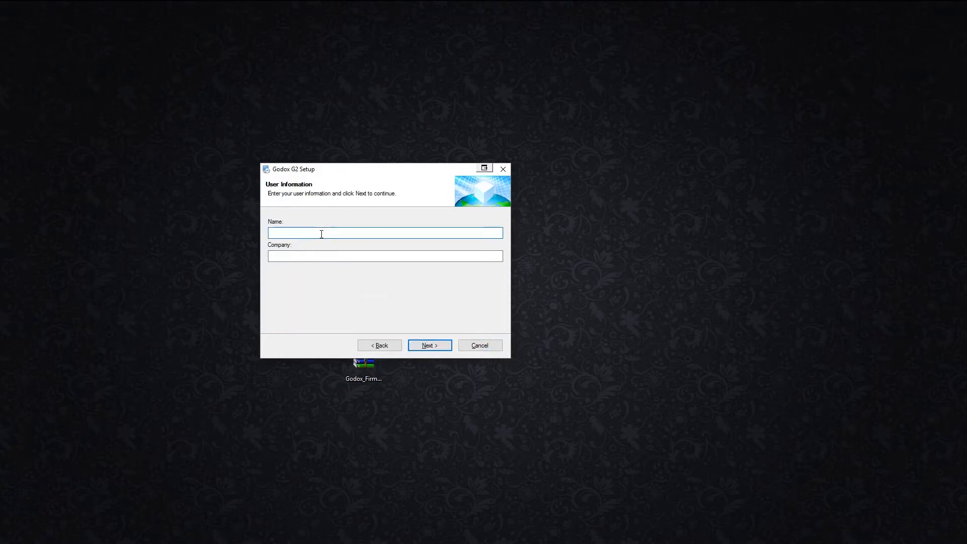
pyautogui.click(429, 345)
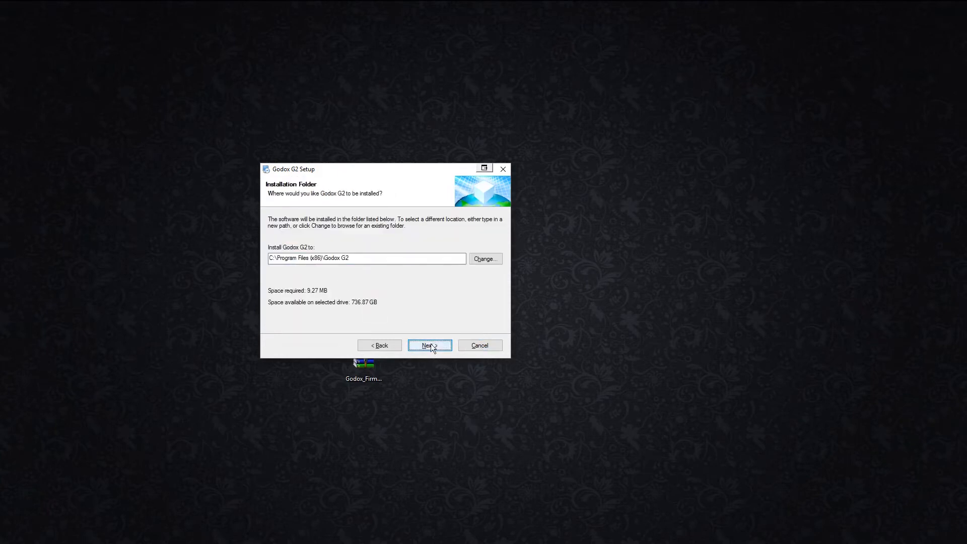
pyautogui.click(429, 346)
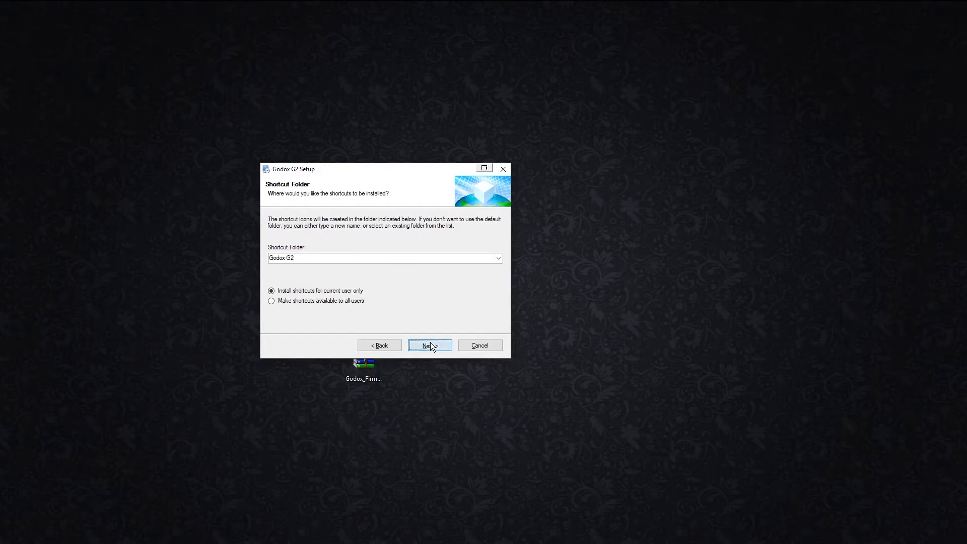
pyautogui.click(429, 344)
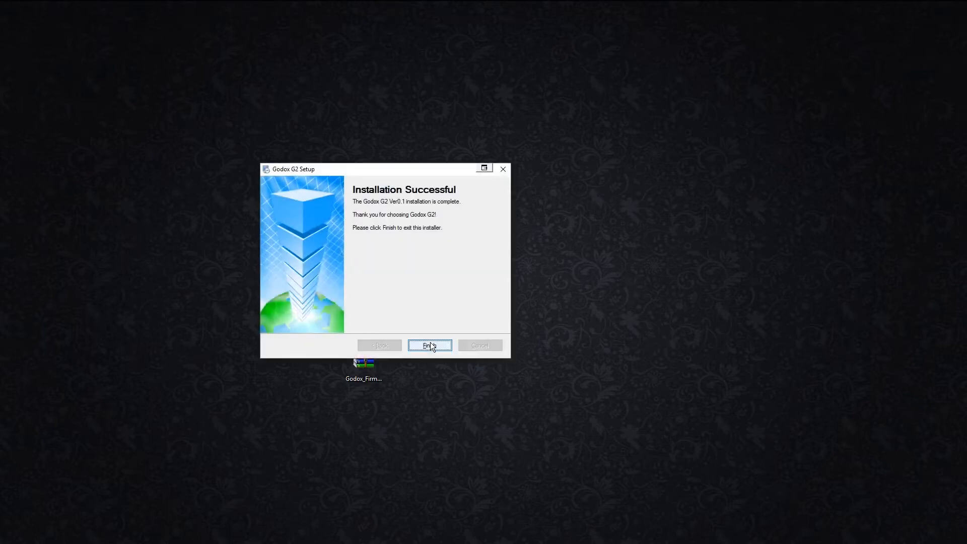
pyautogui.click(429, 346)
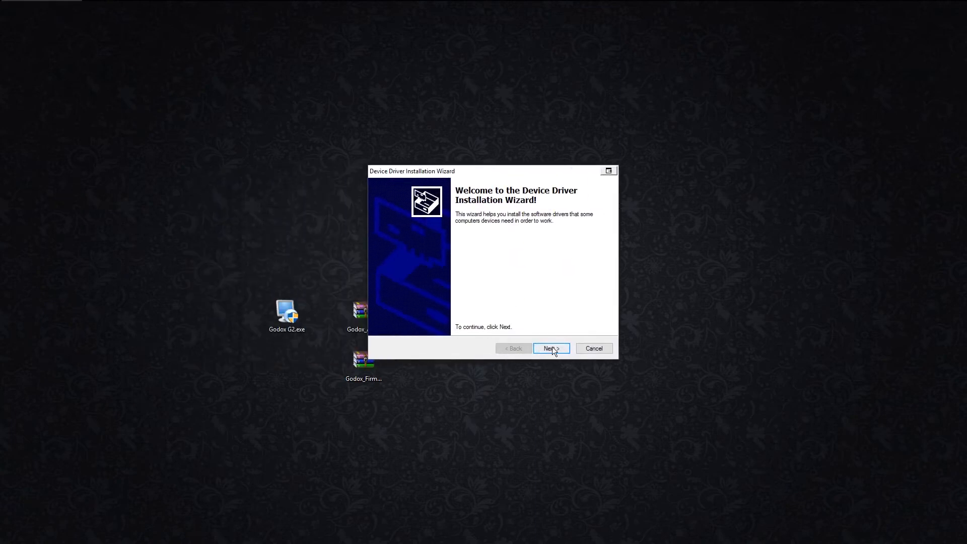
# Install the STMicroelectronics device driver through the wizard and finish it.
pyautogui.click(550, 348)
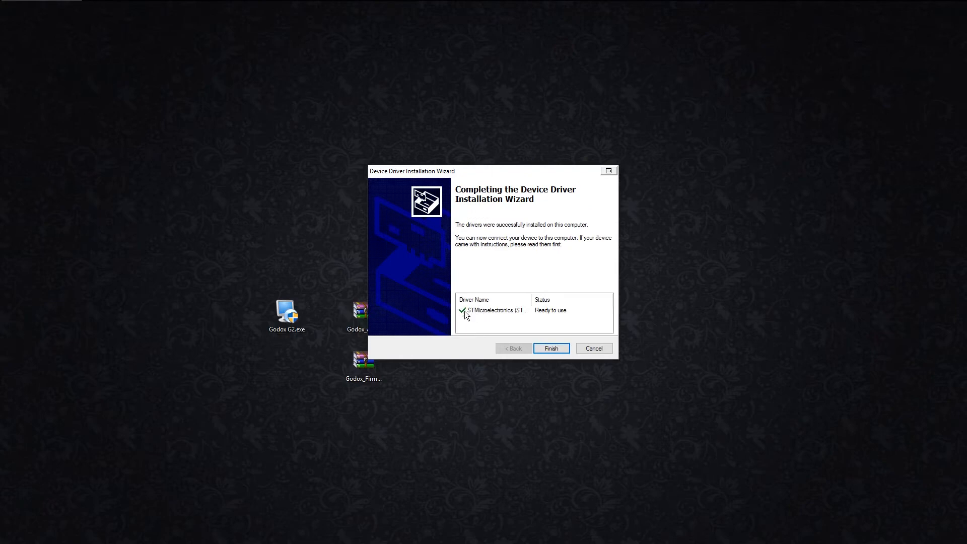
pyautogui.moveTo(366, 395)
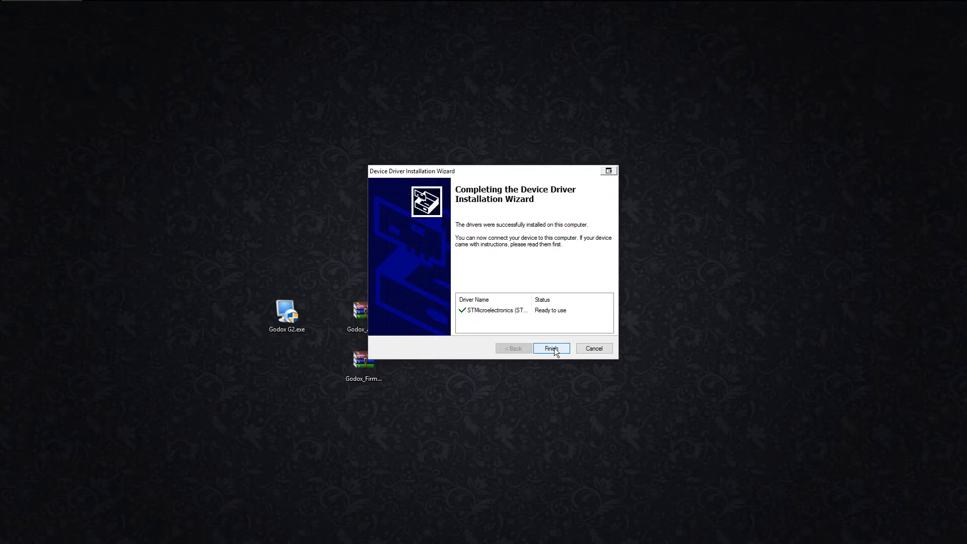
pyautogui.click(551, 348)
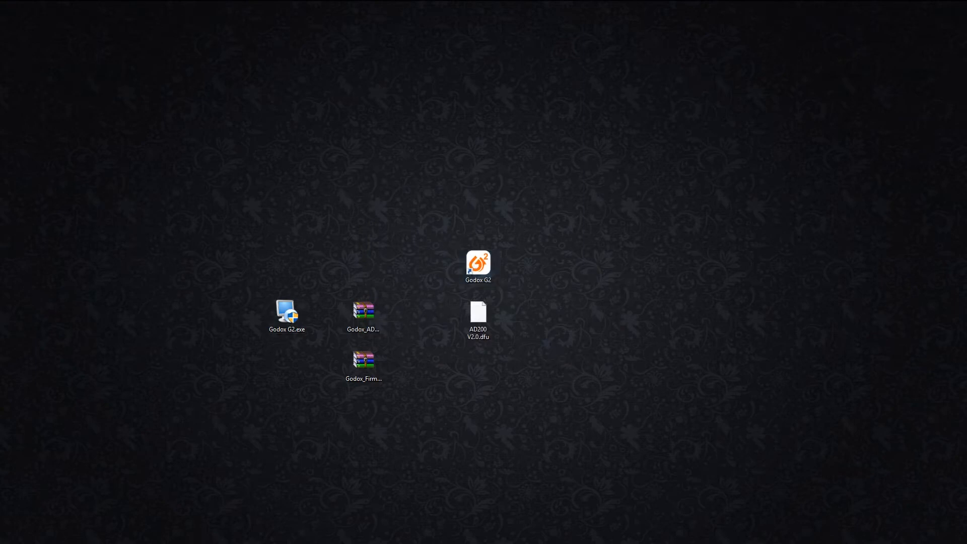
# Launch the Godox G2 updater, choose the STM device in DFU mode and load AD200 V2.0.dfu from the Desktop.
pyautogui.doubleClick(477, 262)
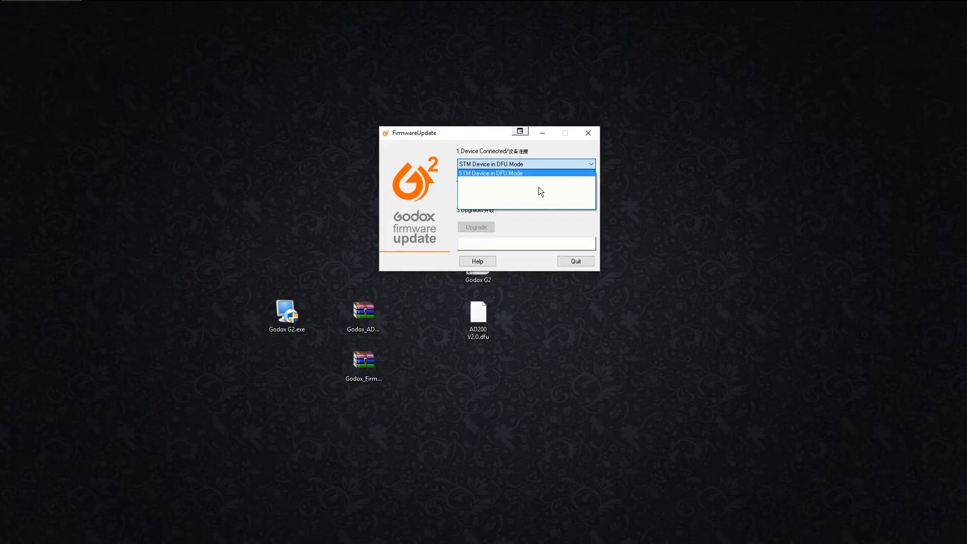
pyautogui.click(489, 173)
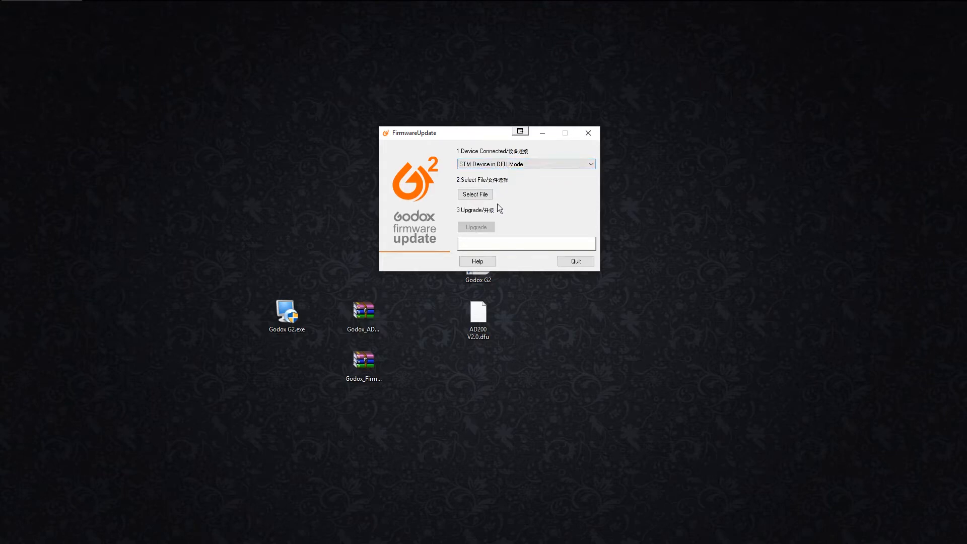
pyautogui.click(474, 193)
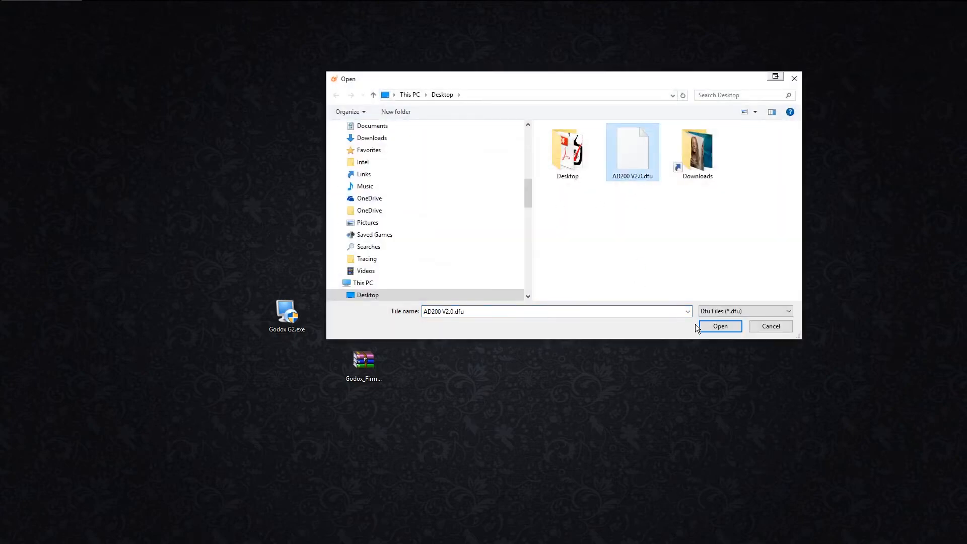
pyautogui.click(719, 325)
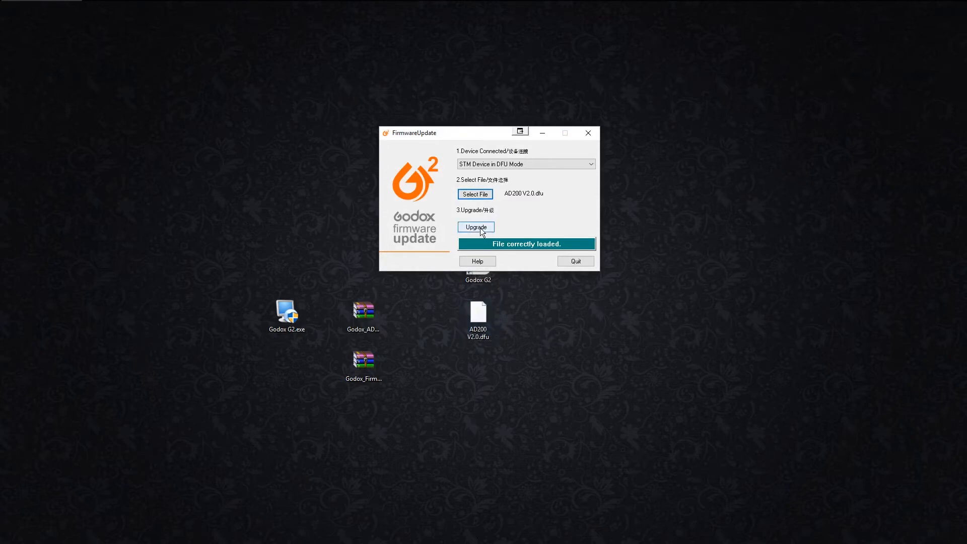
# Upgrade the device with AD200 V2.0 until 'Target 00: Verify successful !' appears.
pyautogui.click(475, 227)
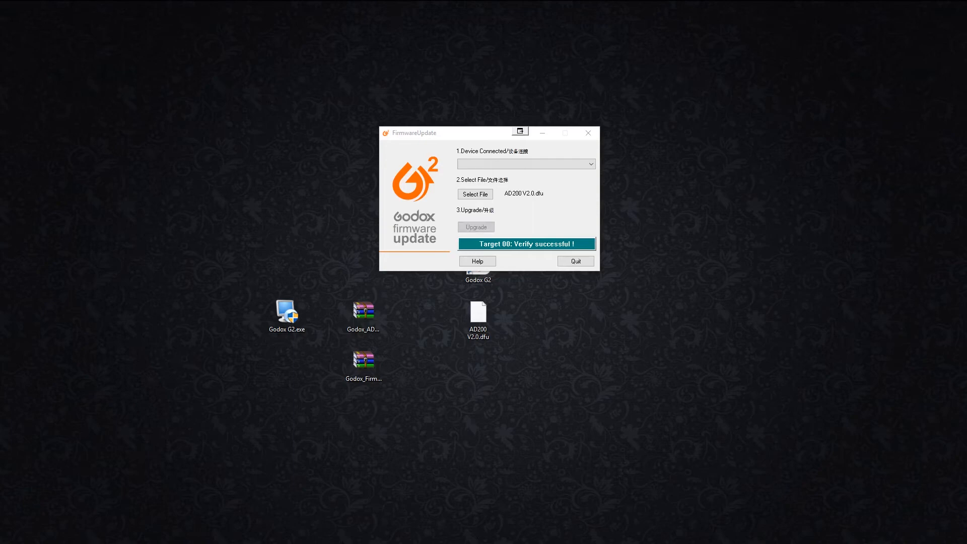
pyautogui.moveTo(575, 261)
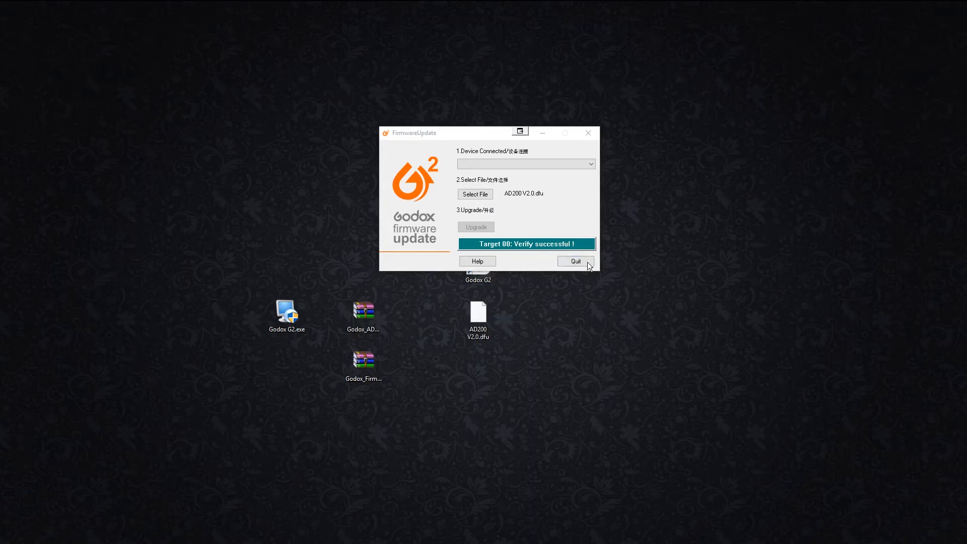
# Quit the Godox G2 Firmware Update window after the successful flash.
pyautogui.click(574, 261)
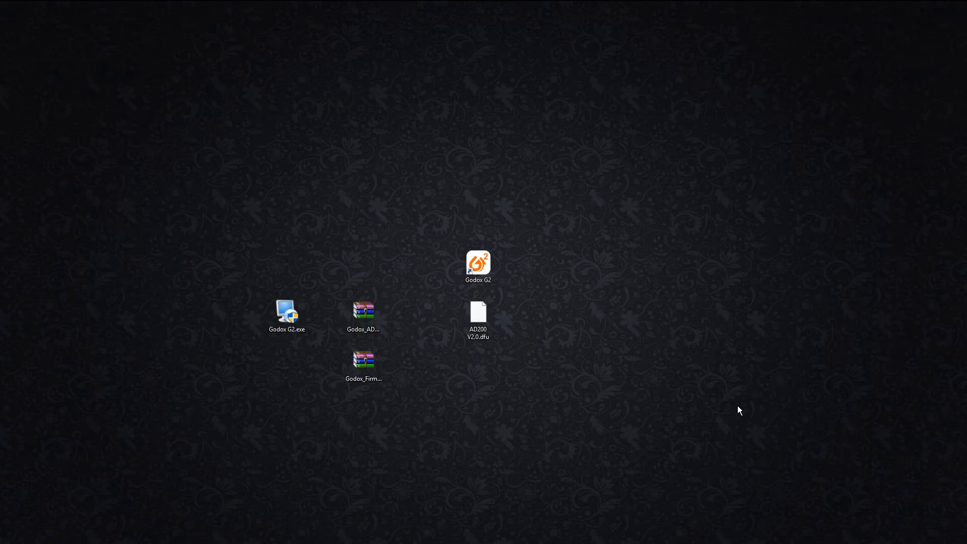
pyautogui.moveTo(407, 360)
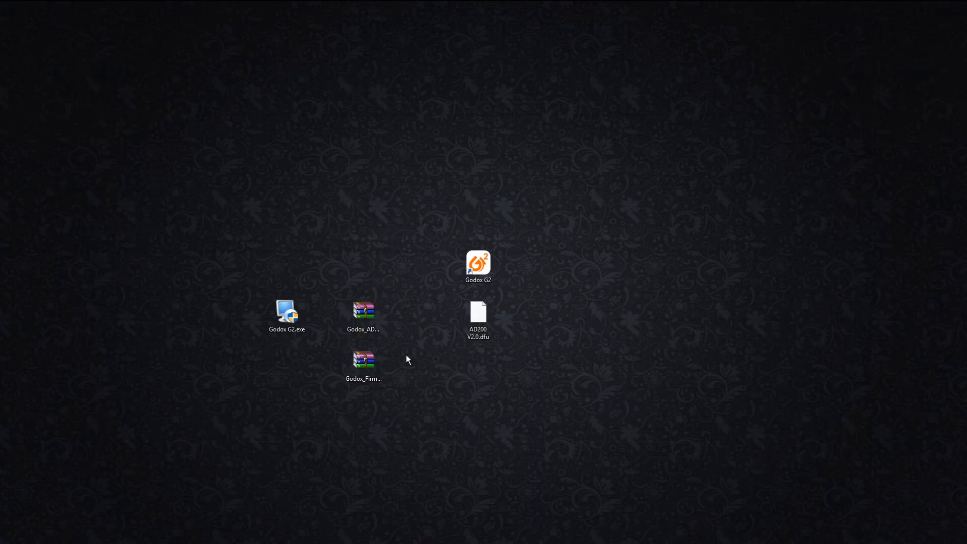
pyautogui.moveTo(721, 351)
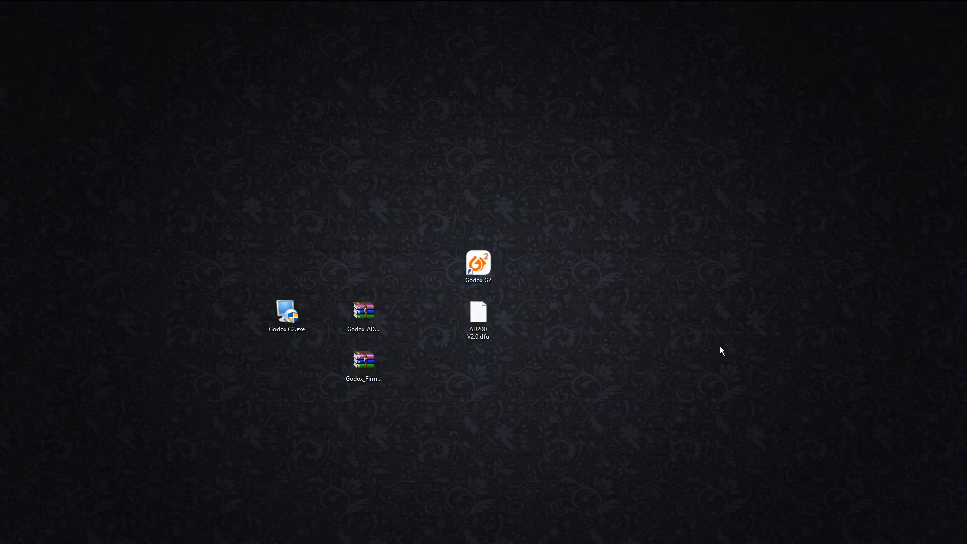
# Relaunch the Godox G2 updater, choose the STM device in DFU mode and load AD200 V2.0.dfu again.
pyautogui.doubleClick(478, 265)
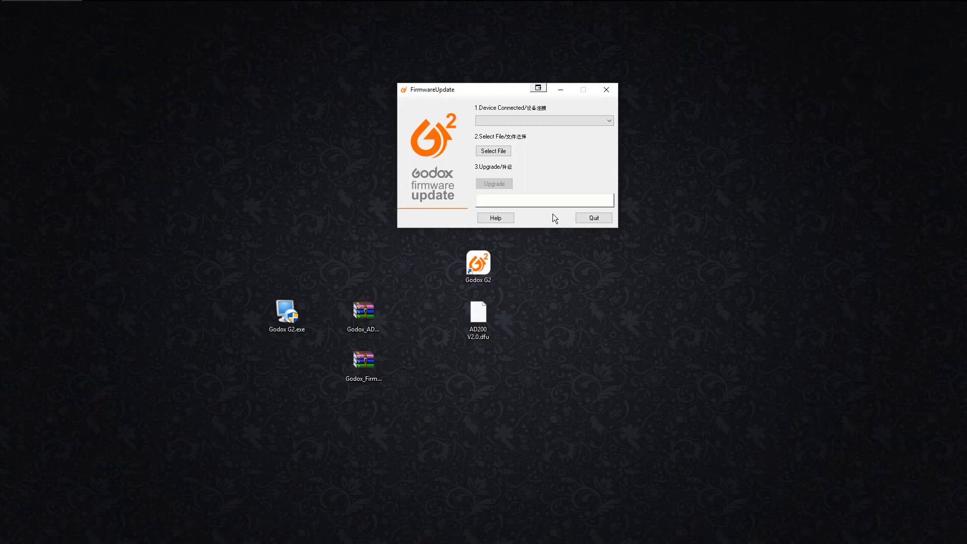
pyautogui.moveTo(433, 89); pyautogui.dragTo(376, 115)
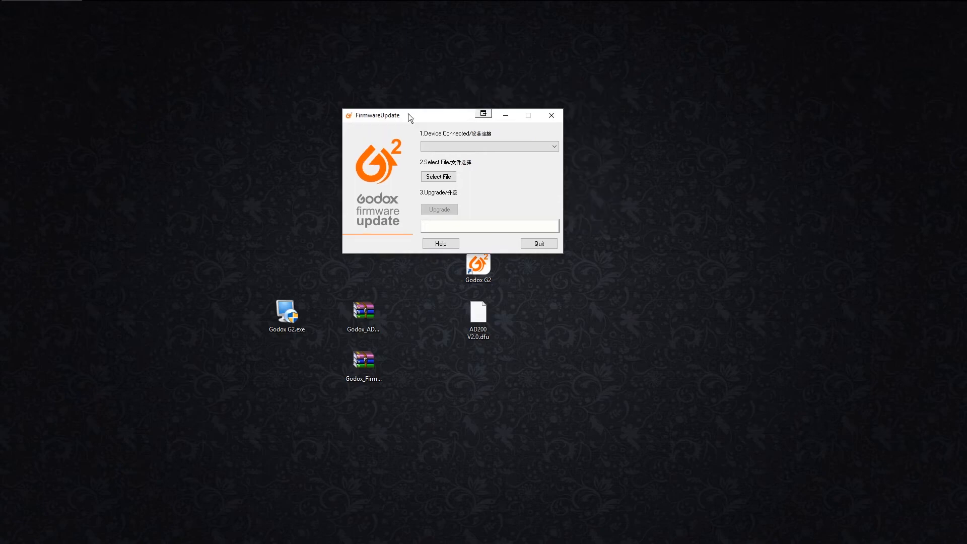
pyautogui.moveTo(621, 209)
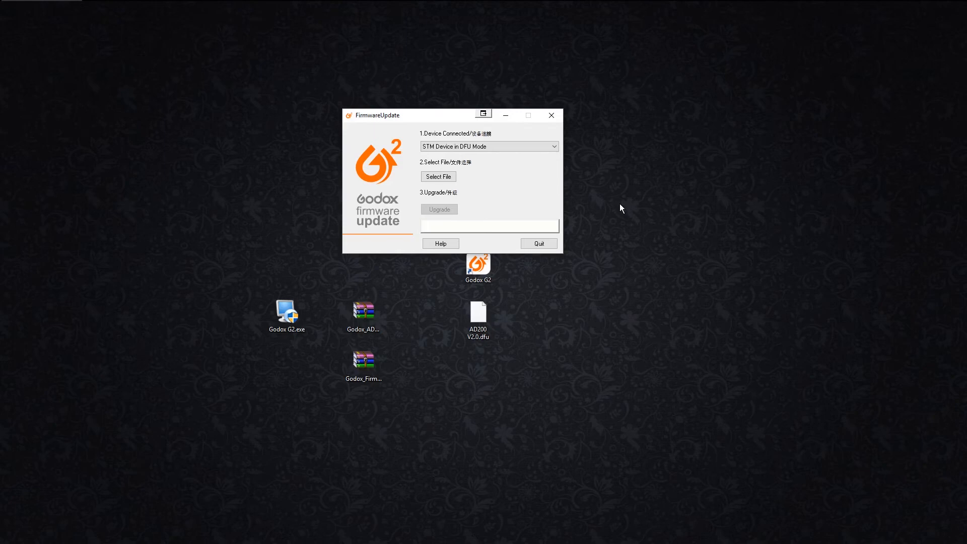
pyautogui.click(488, 146)
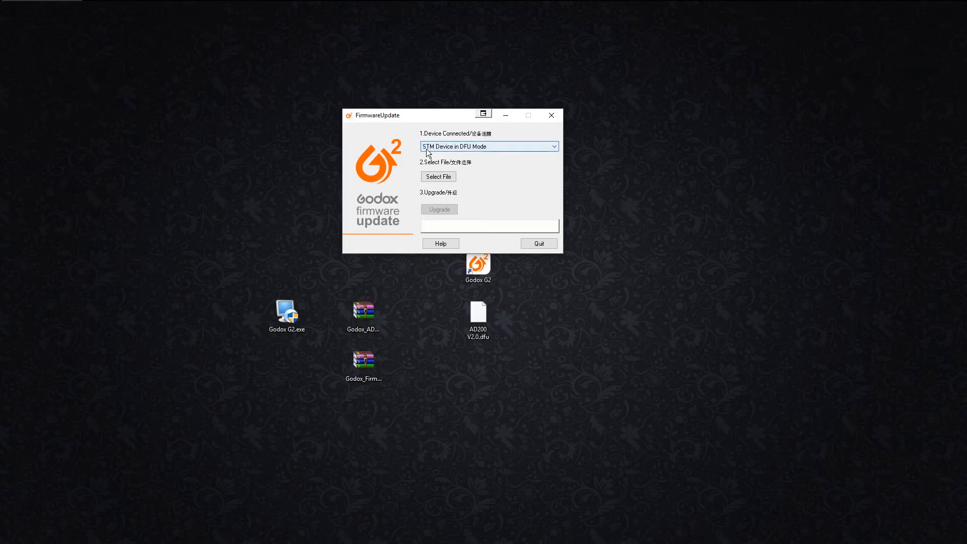
pyautogui.moveTo(464, 154)
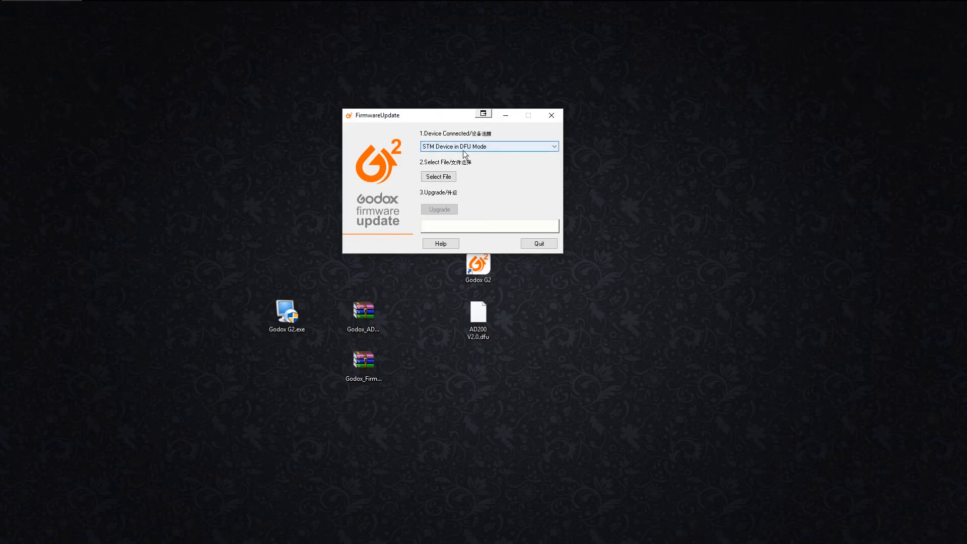
pyautogui.moveTo(500, 155)
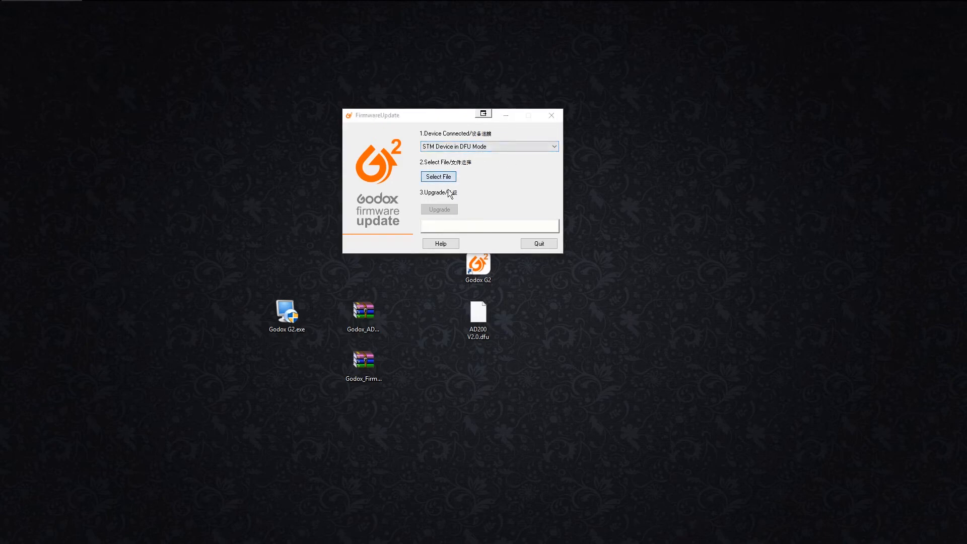
pyautogui.click(438, 176)
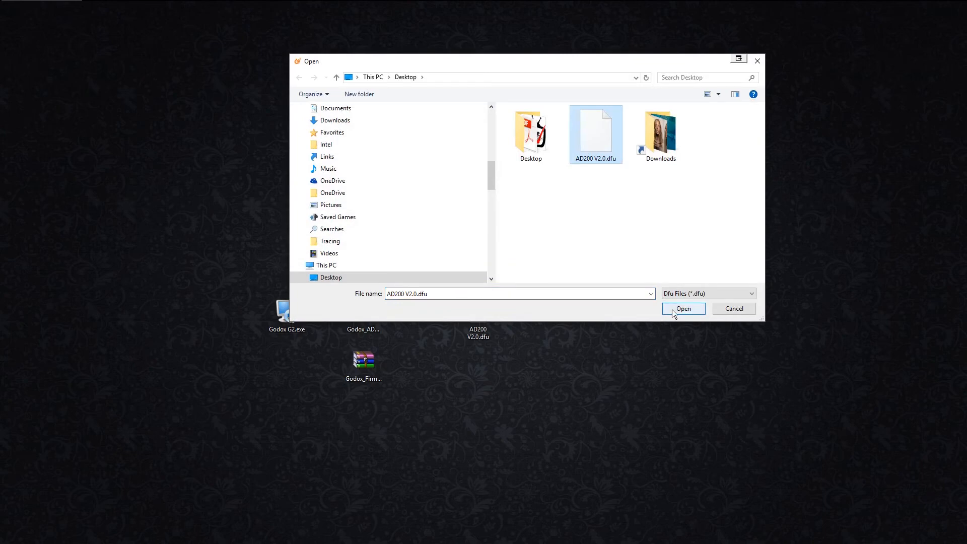
pyautogui.click(683, 308)
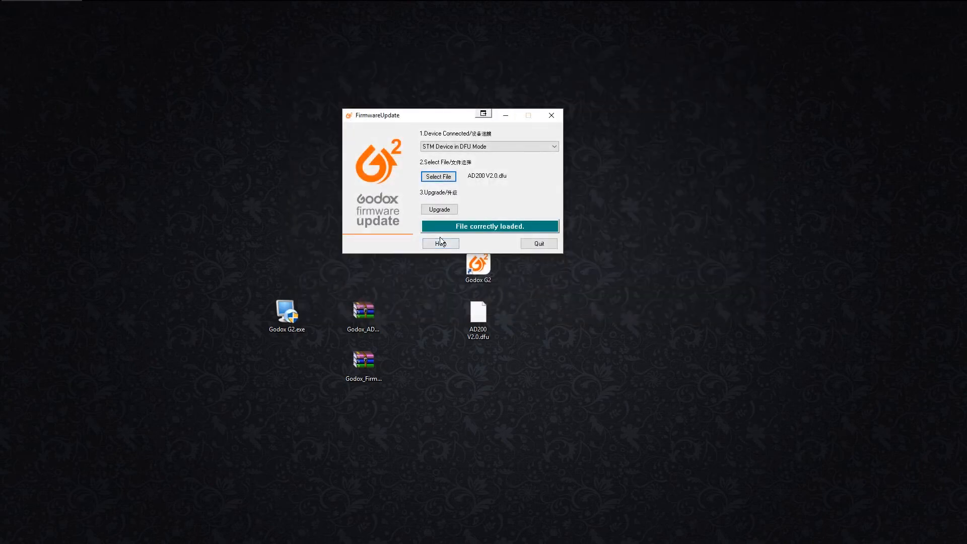
# Upgrade with AD200 V2.0 a second time to 'Verify successful', then quit the updater.
pyautogui.click(438, 209)
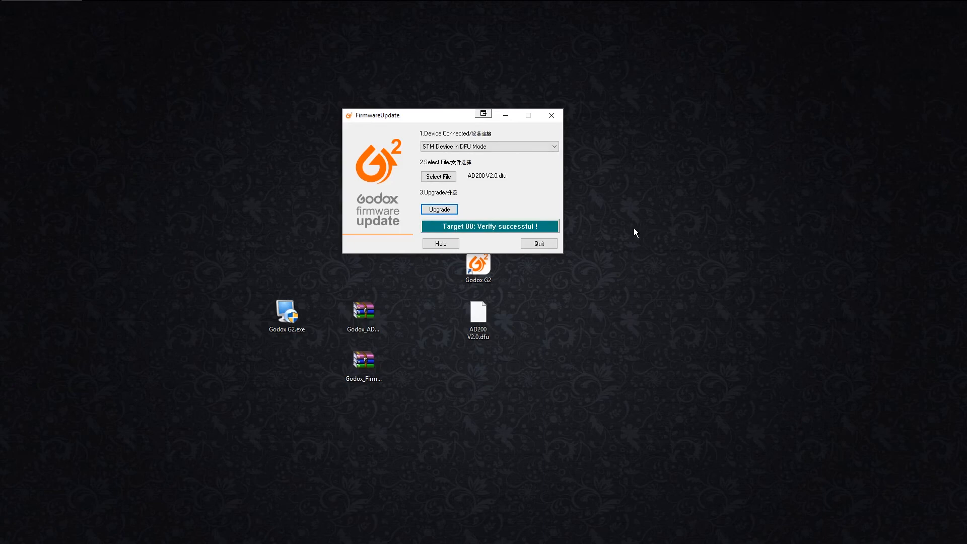
pyautogui.moveTo(566, 242)
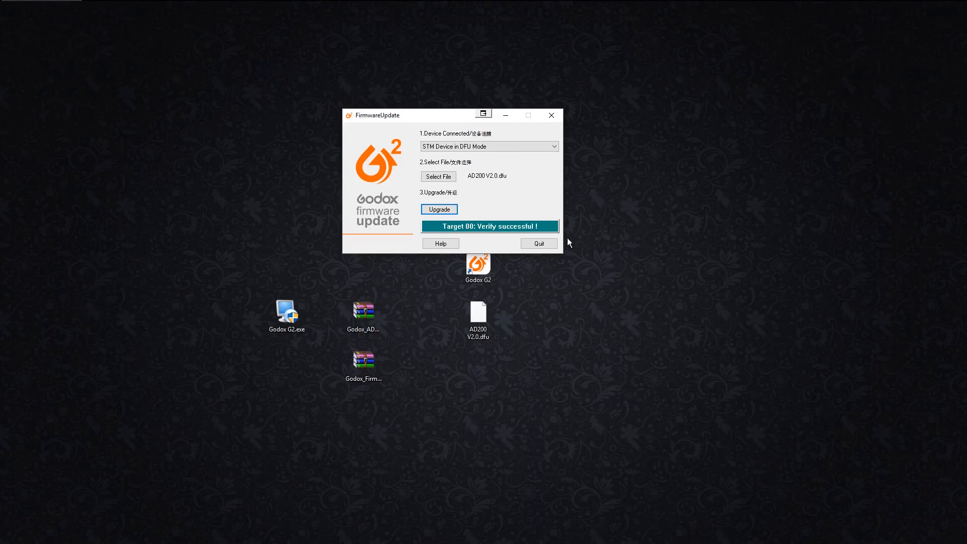
pyautogui.click(537, 243)
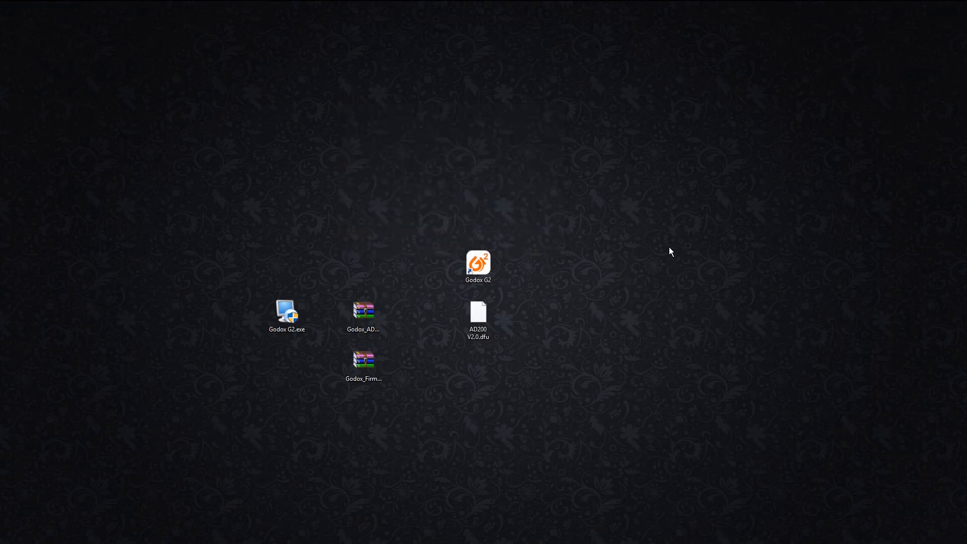